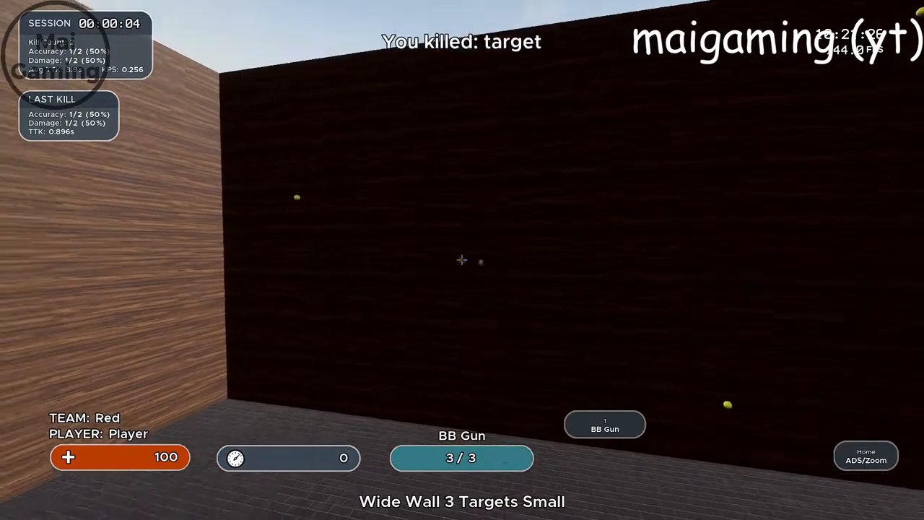
Shoot a small target in Wide Wall 3 Targets Small, then pause to the main menu
{"action": "left_click", "coordinate": [462, 260]}
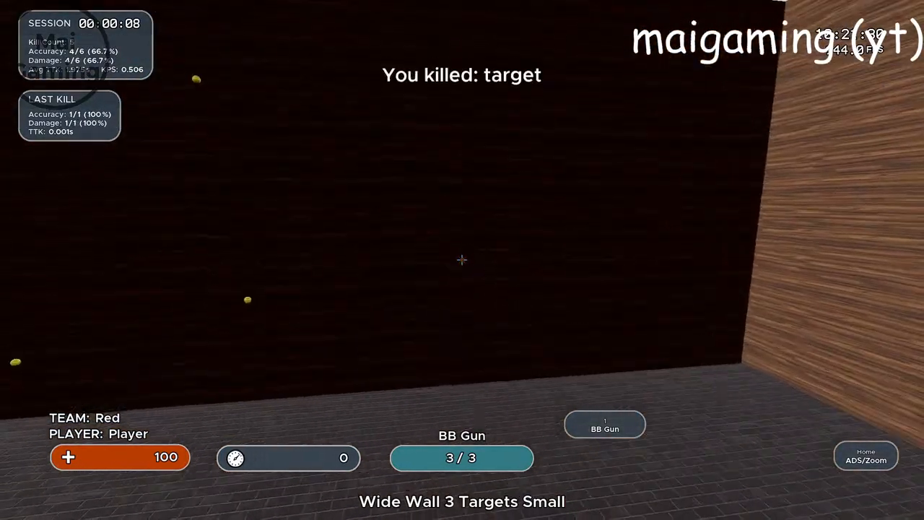
{"action": "key", "text": "Escape"}
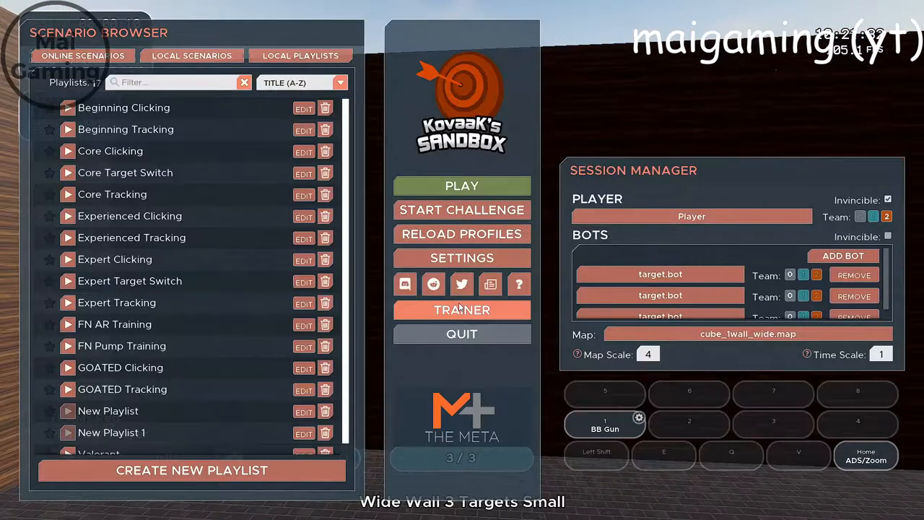
{"action": "left_click", "coordinate": [462, 185]}
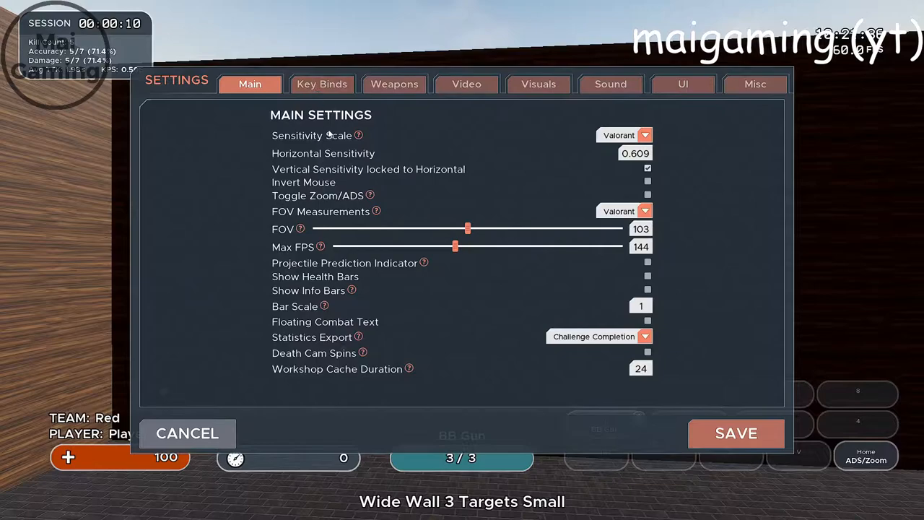
Check the FOV Measurement choices keeping Valorant, then view the Key Binds and Weapons settings
{"action": "left_click", "coordinate": [644, 211]}
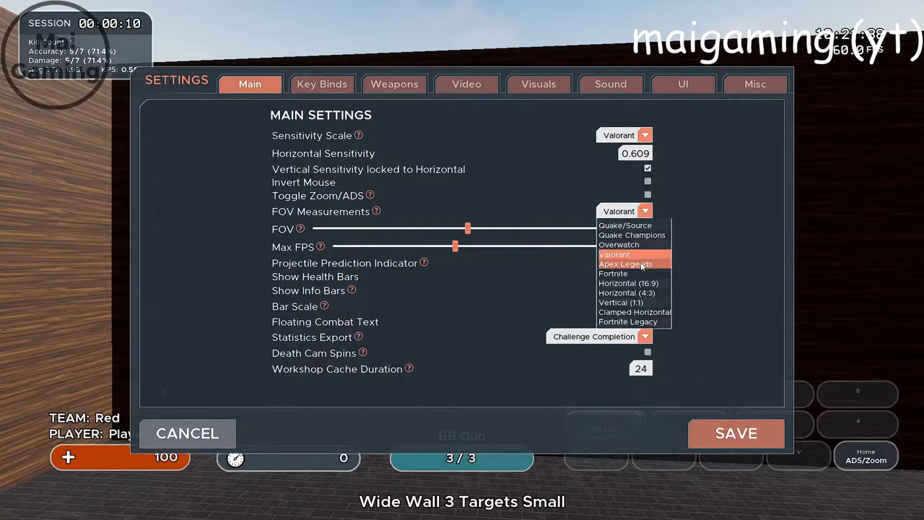
{"action": "mouse_move", "coordinate": [632, 235]}
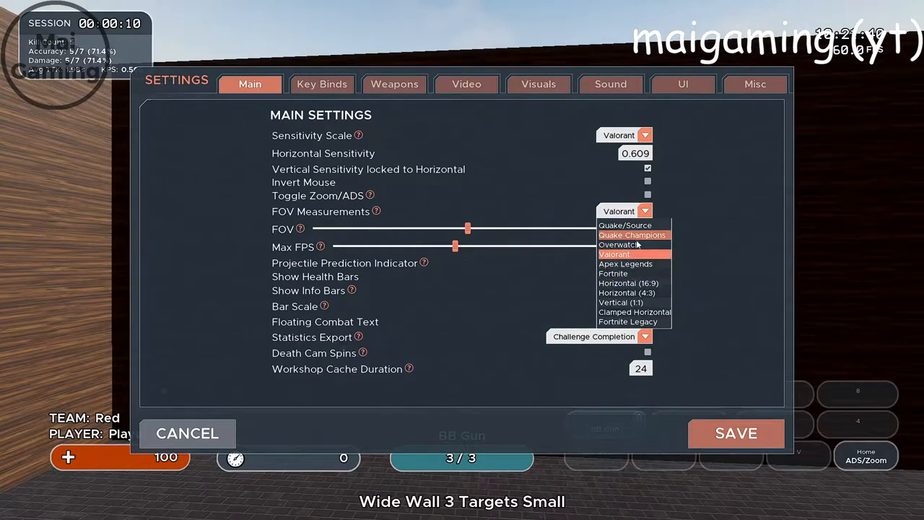
{"action": "left_click", "coordinate": [614, 254]}
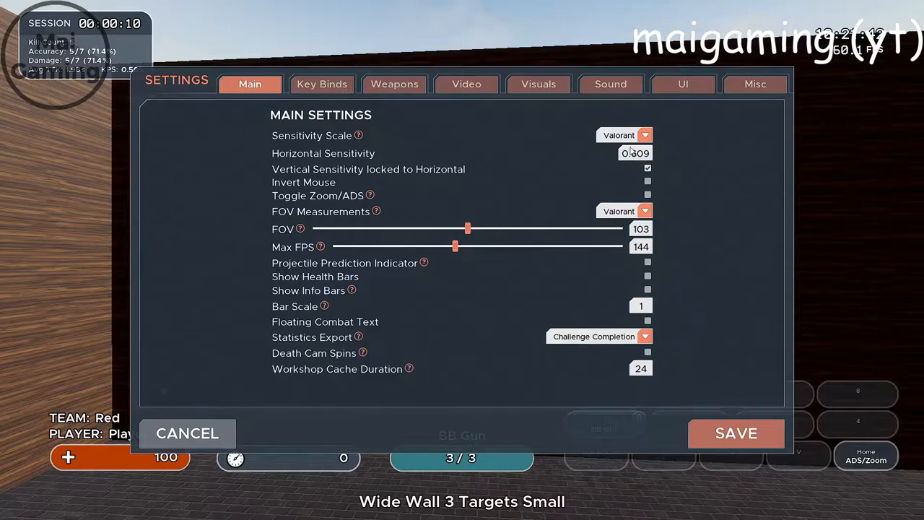
{"action": "left_click", "coordinate": [322, 84]}
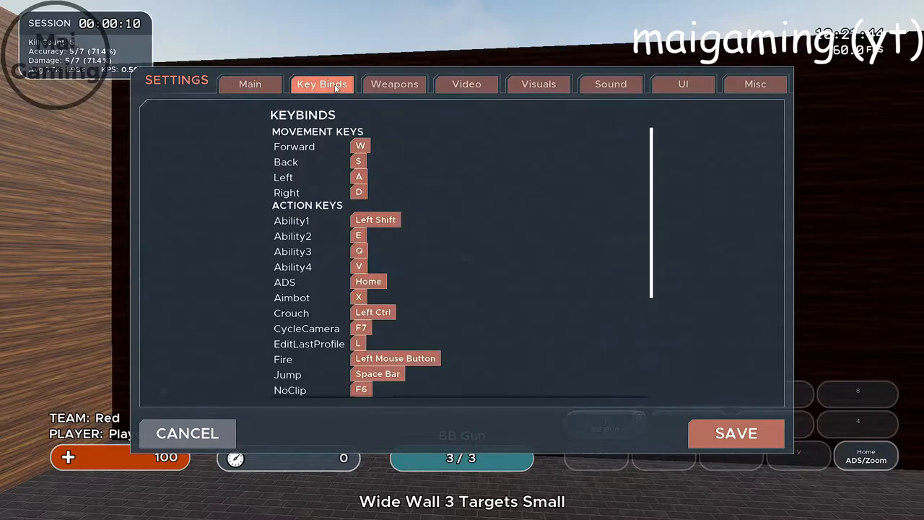
{"action": "left_click", "coordinate": [394, 84]}
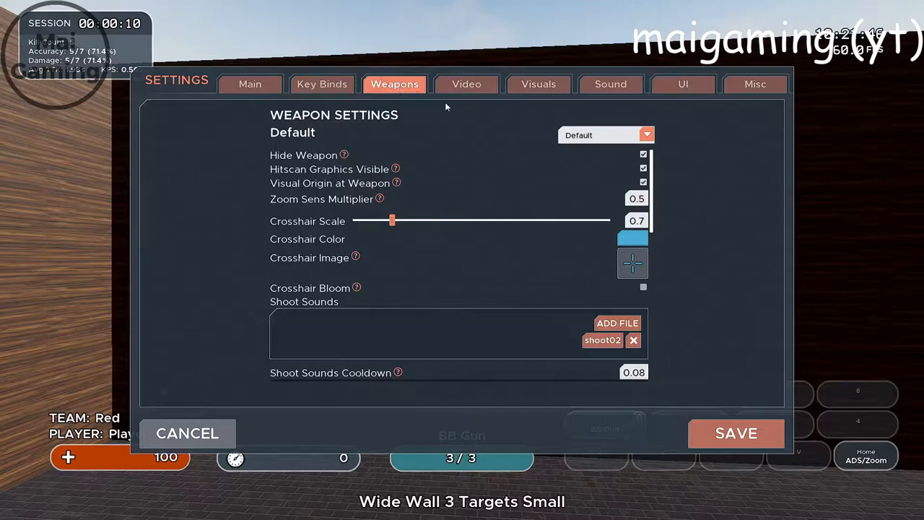
Browse the crosshair image styles and crosshair colour picker without changing them
{"action": "left_click", "coordinate": [632, 262]}
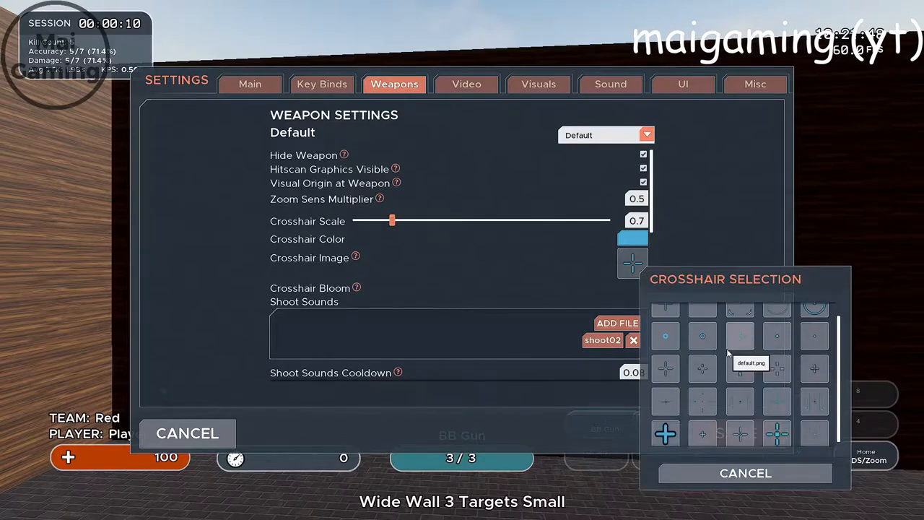
{"action": "left_click", "coordinate": [632, 238]}
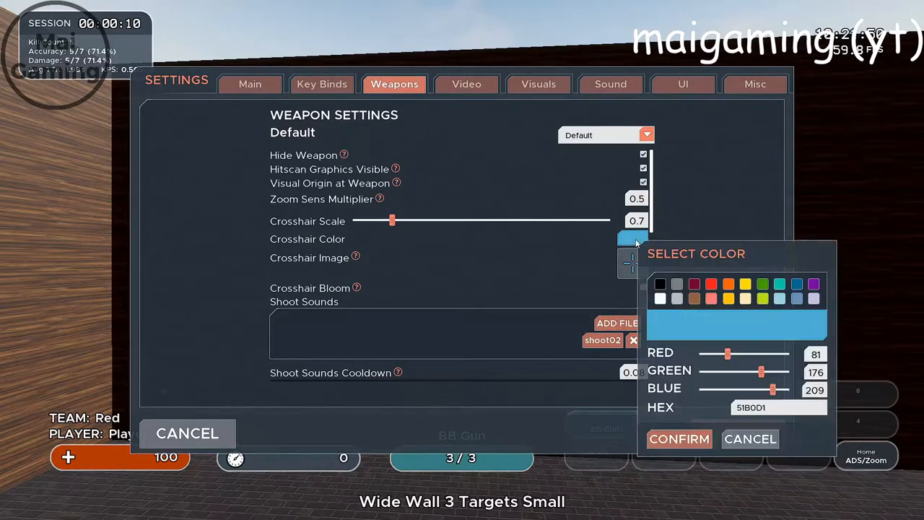
{"action": "left_click_drag", "start_coordinate": [728, 354], "coordinate": [717, 354]}
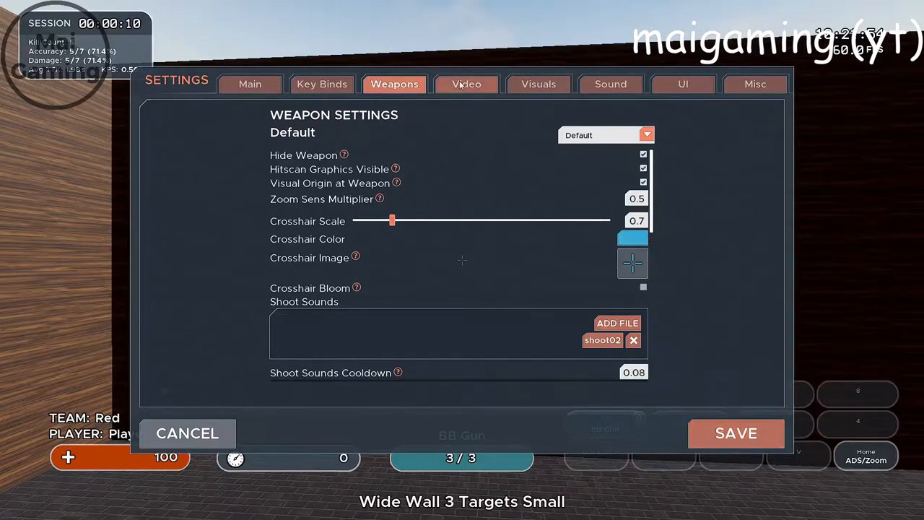
Look through the Video, Sound and Visuals settings, then leave settings
{"action": "left_click", "coordinate": [466, 84]}
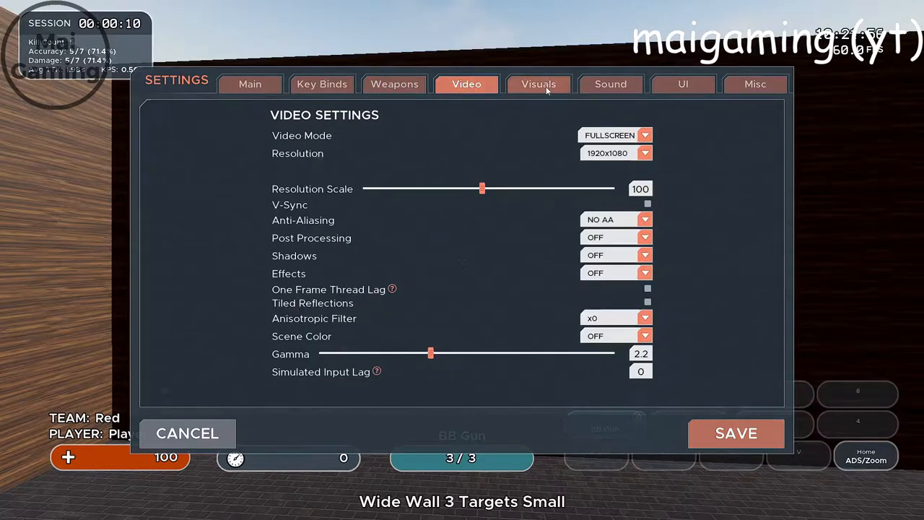
{"action": "left_click", "coordinate": [610, 84]}
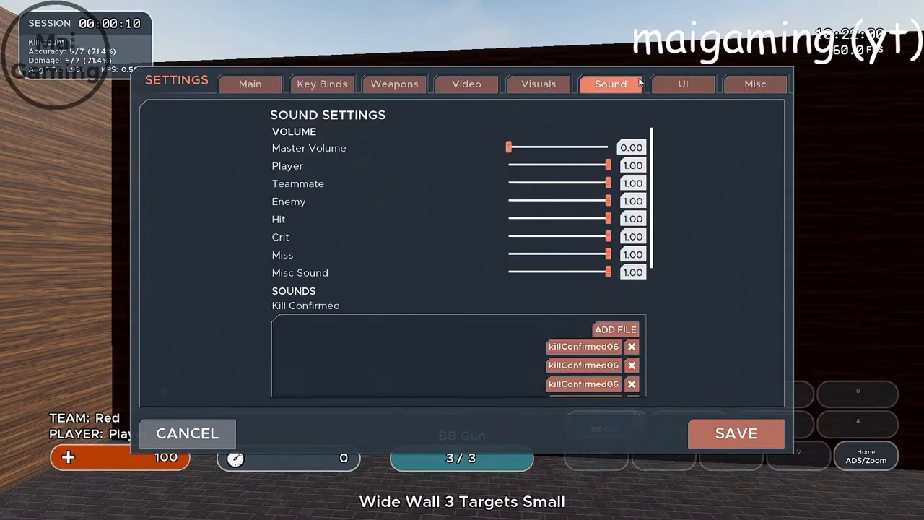
{"action": "left_click", "coordinate": [538, 84]}
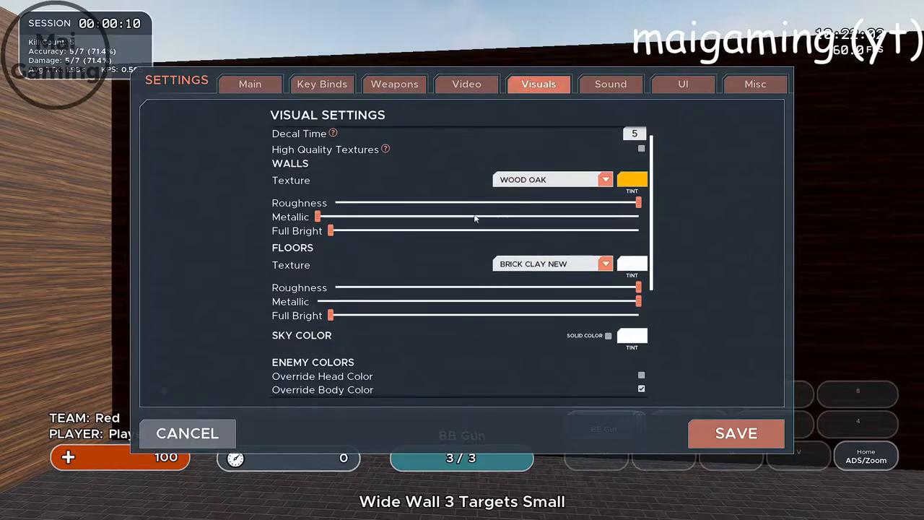
{"action": "left_click", "coordinate": [605, 179]}
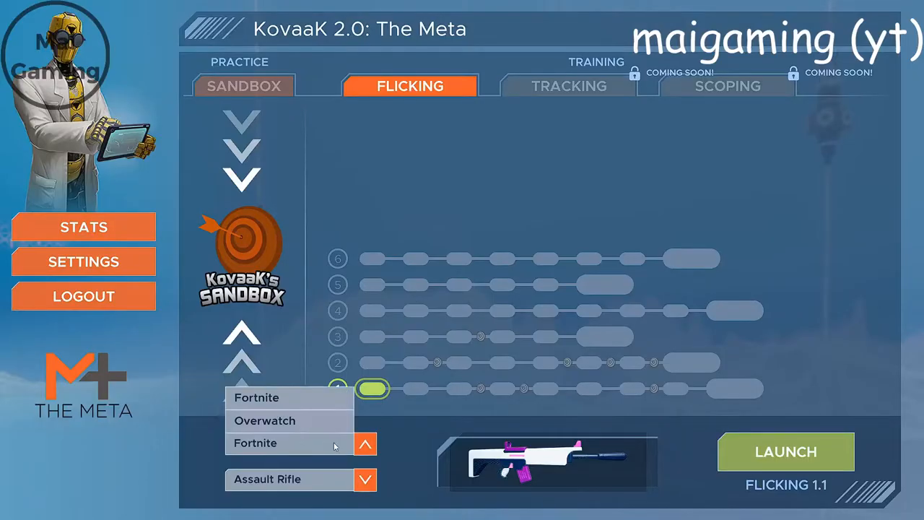
Launch and start the Flicking 1.1 drill with the Fortnite game profile
{"action": "left_click", "coordinate": [256, 443]}
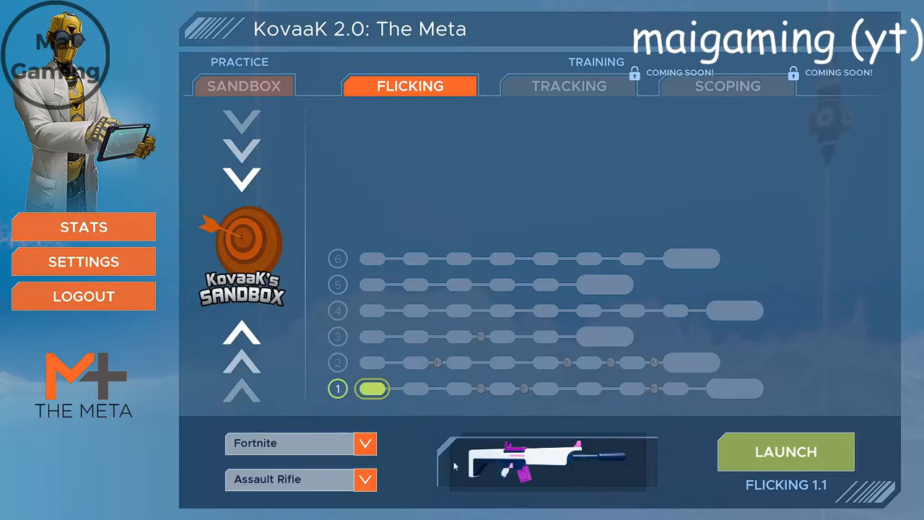
{"action": "left_click", "coordinate": [786, 451]}
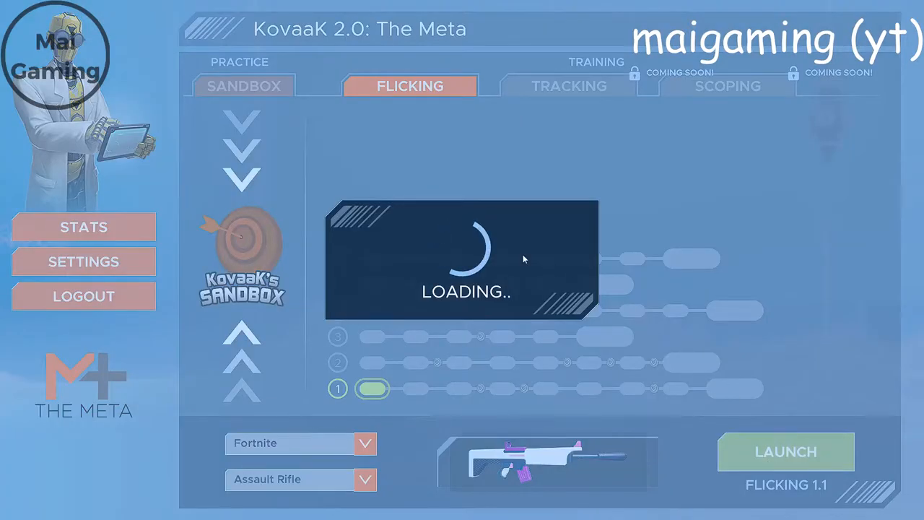
{"action": "left_click", "coordinate": [786, 451]}
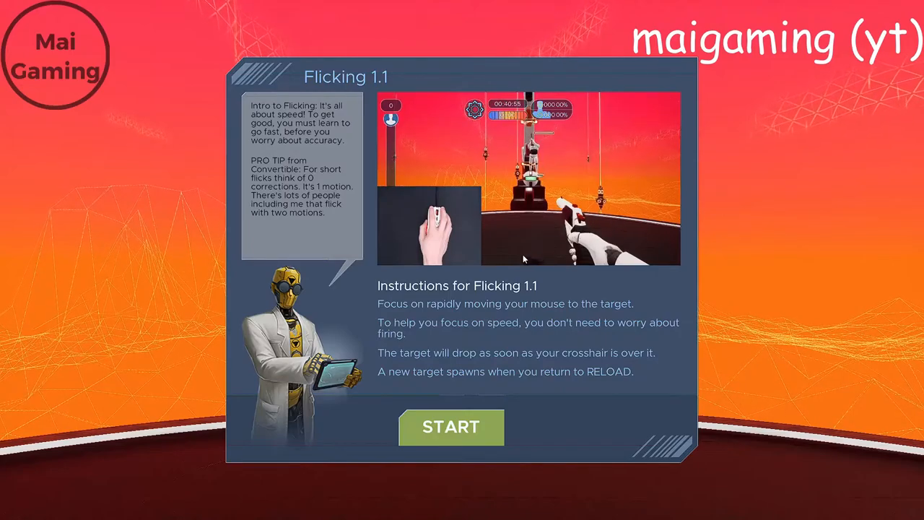
{"action": "left_click", "coordinate": [450, 426]}
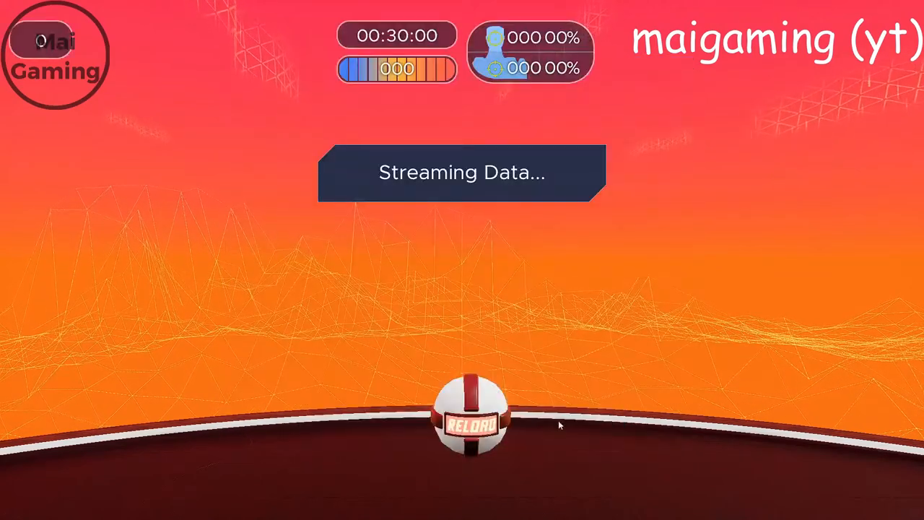
{"action": "mouse_move", "coordinate": [471, 307]}
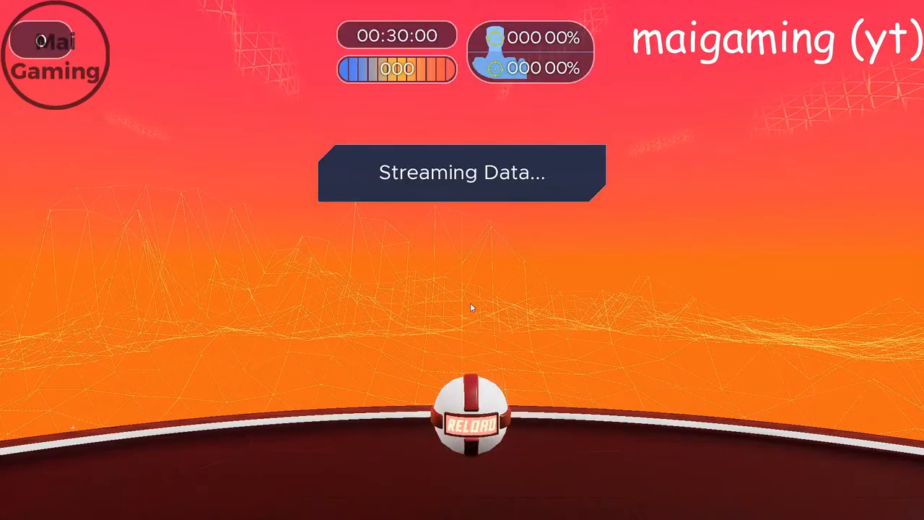
{"action": "mouse_move", "coordinate": [222, 262]}
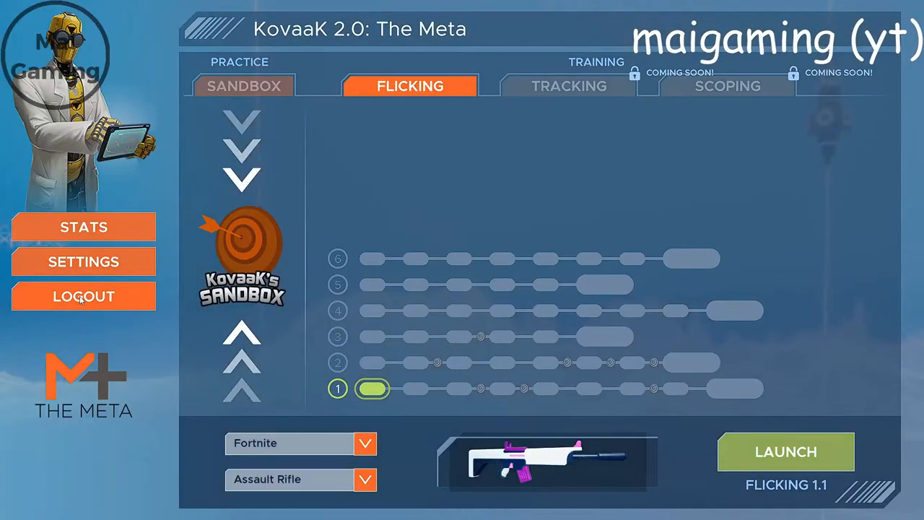
Log out of The Meta menu in KovaaK's Sandbox
{"action": "left_click", "coordinate": [785, 451]}
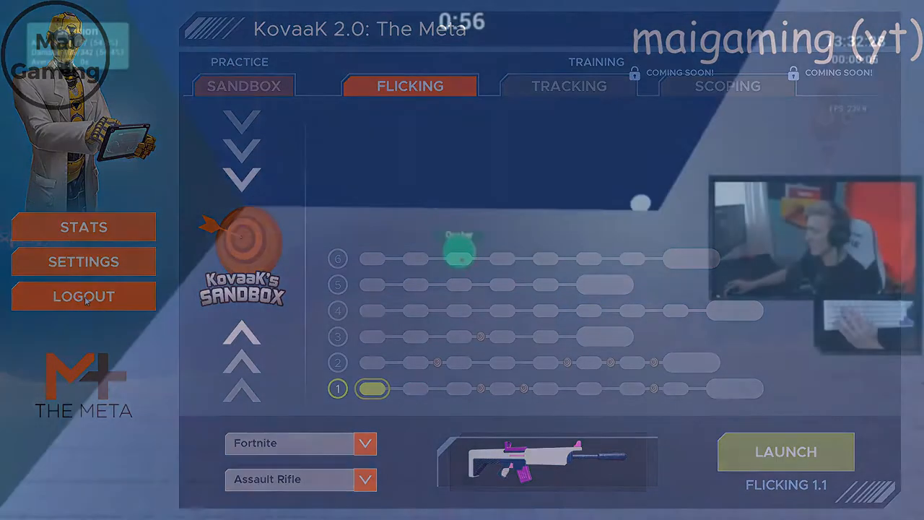
{"action": "left_click", "coordinate": [785, 451]}
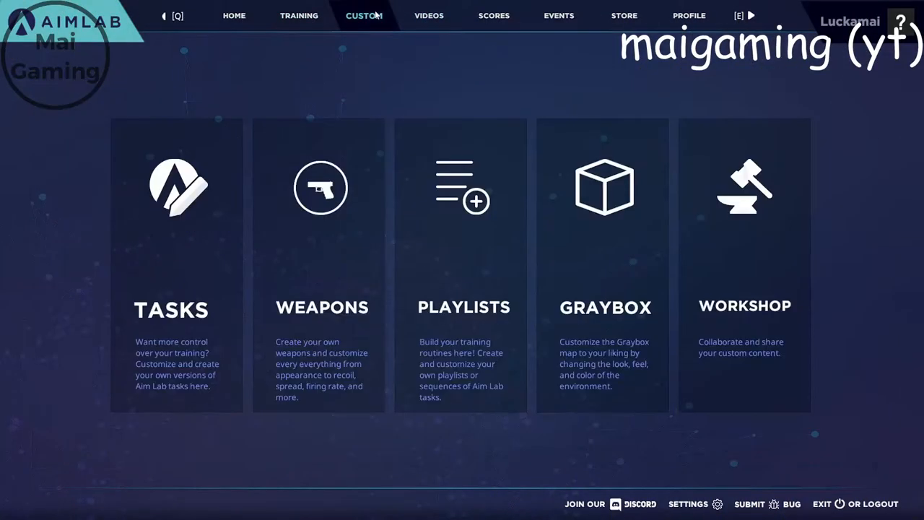
Browse Aim Lab's guide and interview videos, leaderboards, events, store and profile pages
{"action": "left_click", "coordinate": [429, 15]}
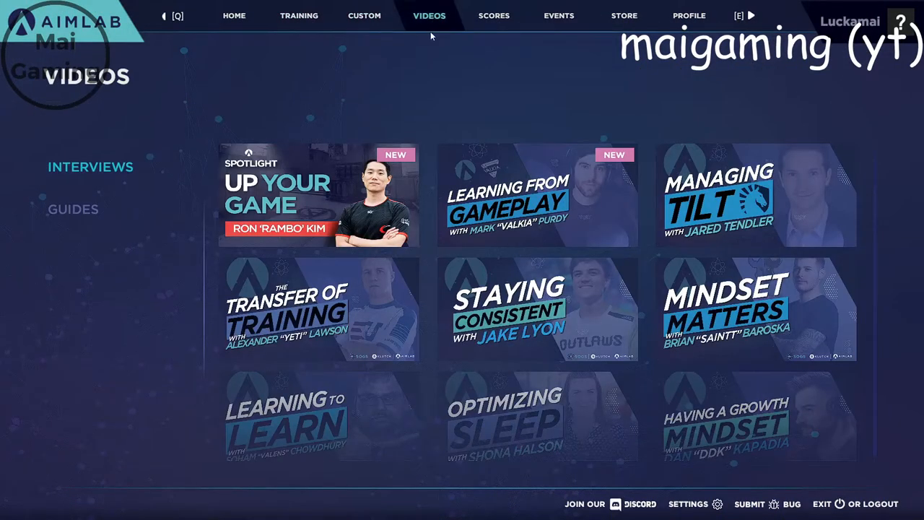
{"action": "left_click", "coordinate": [73, 209]}
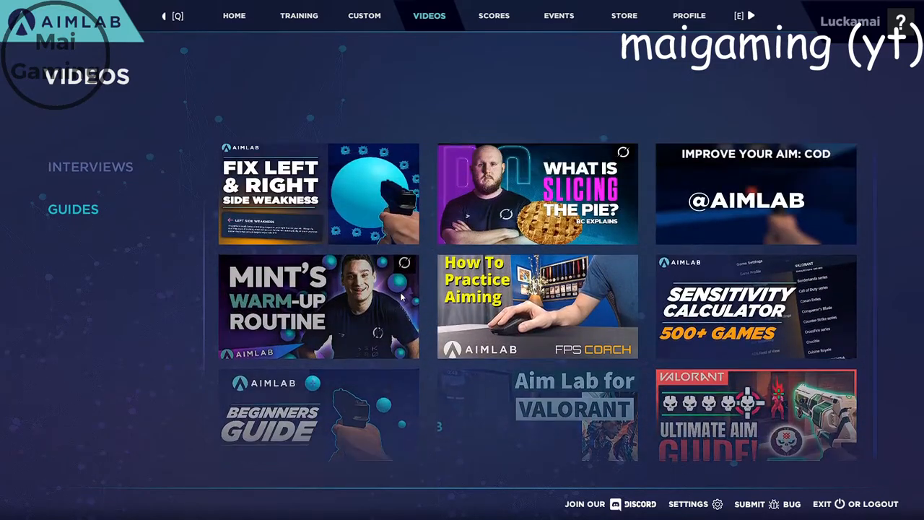
{"action": "left_click", "coordinate": [90, 167]}
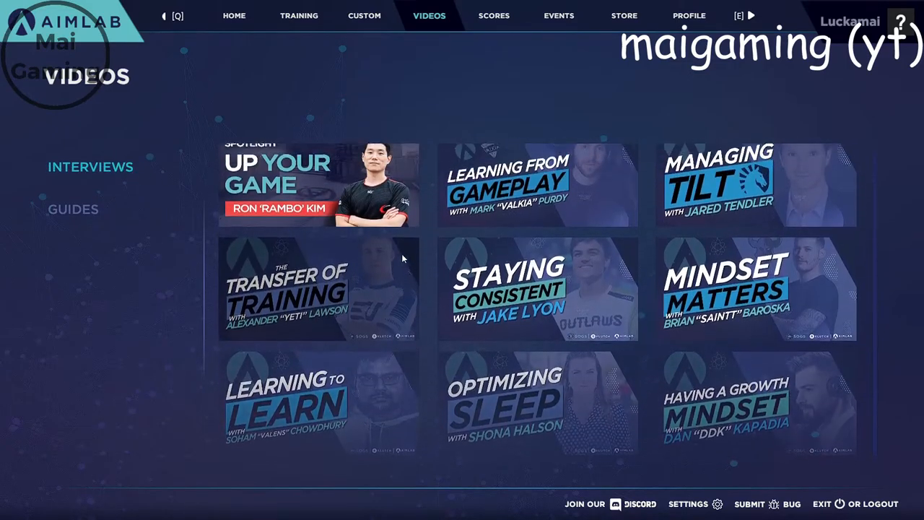
{"action": "left_click", "coordinate": [494, 15]}
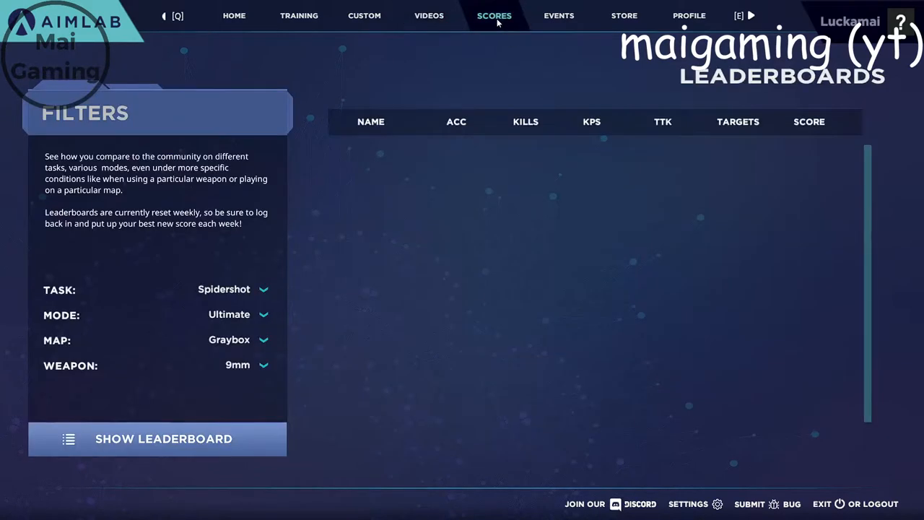
{"action": "left_click", "coordinate": [559, 15]}
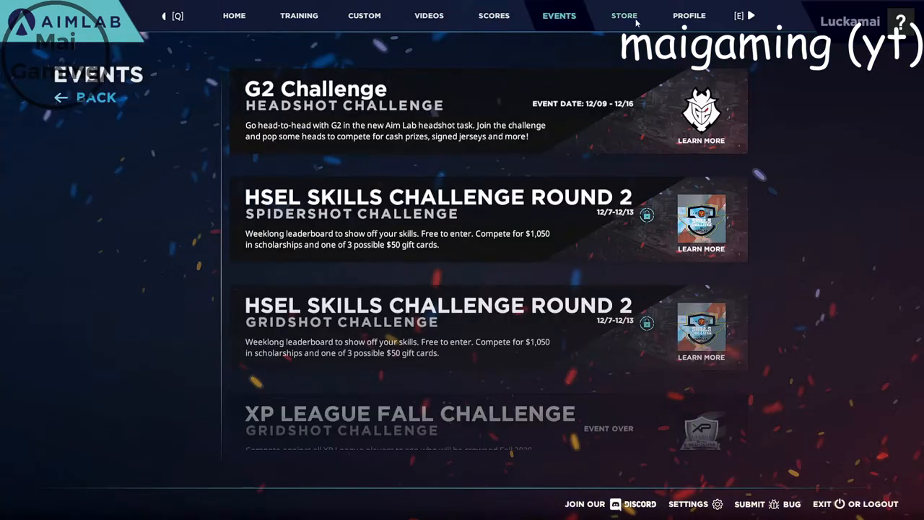
{"action": "left_click", "coordinate": [624, 15]}
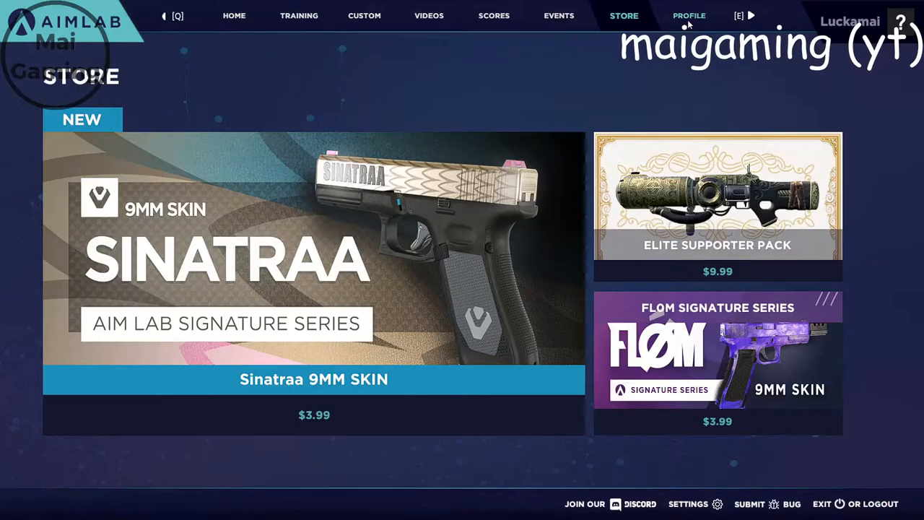
{"action": "left_click", "coordinate": [689, 15]}
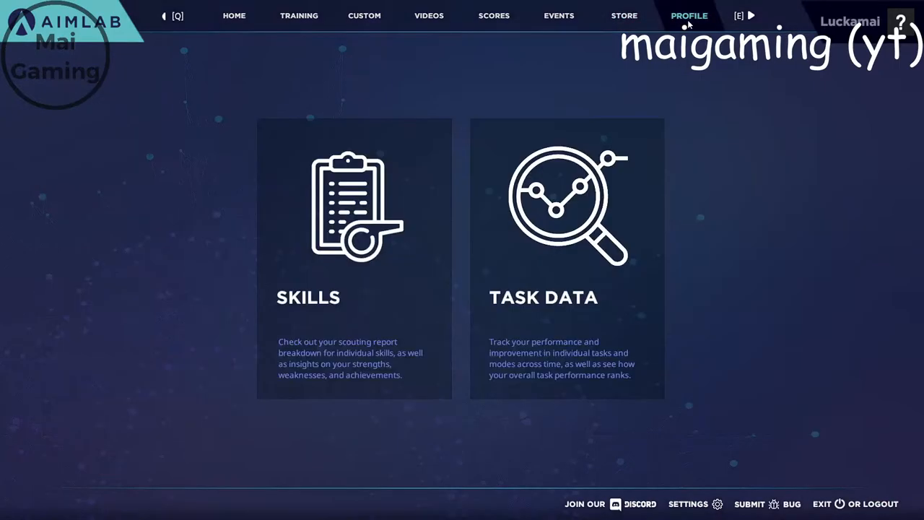
Start the Spidershot task from the Training task list
{"action": "left_click", "coordinate": [234, 15]}
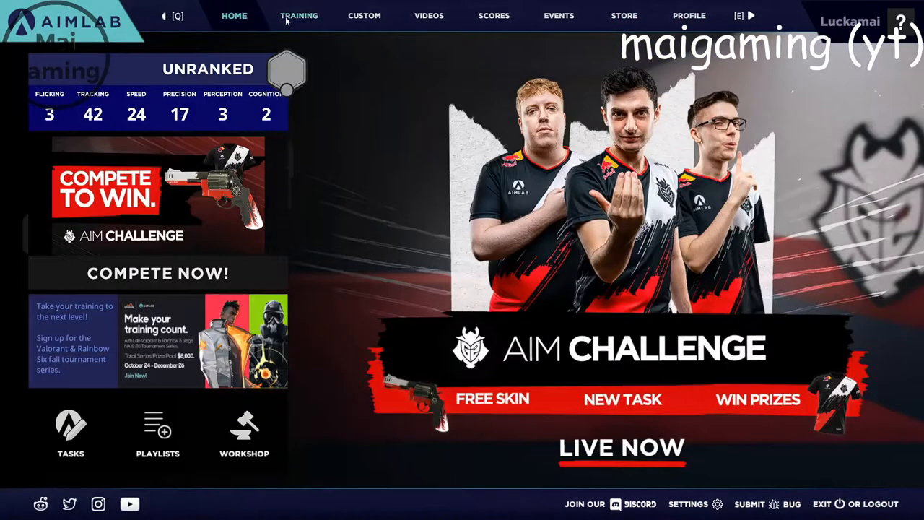
{"action": "left_click", "coordinate": [299, 15]}
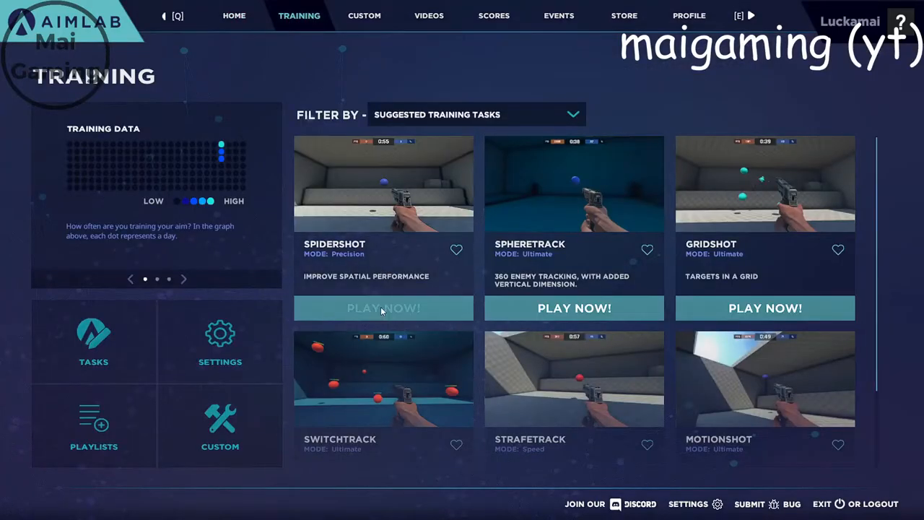
{"action": "left_click", "coordinate": [383, 308]}
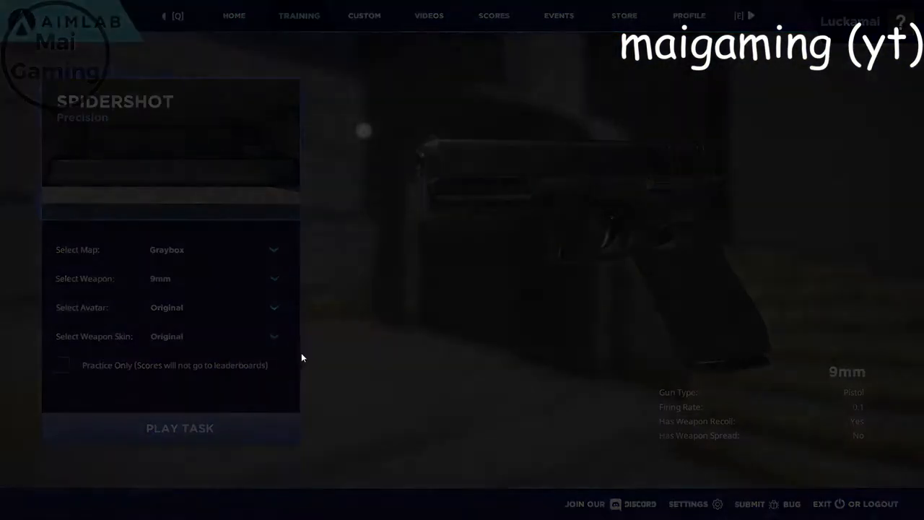
{"action": "left_click", "coordinate": [179, 427]}
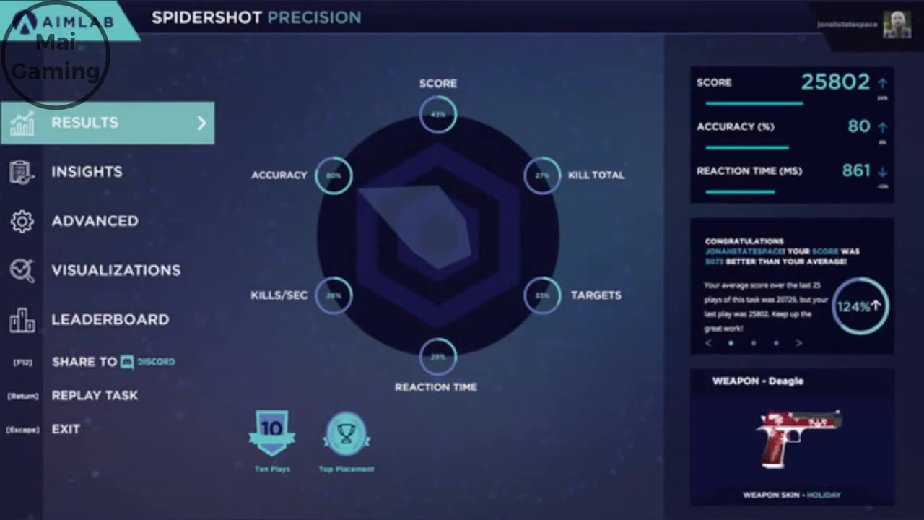
View the Advanced performance breakdown, then replay Spidershot for a one-minute round
{"action": "left_click", "coordinate": [94, 220]}
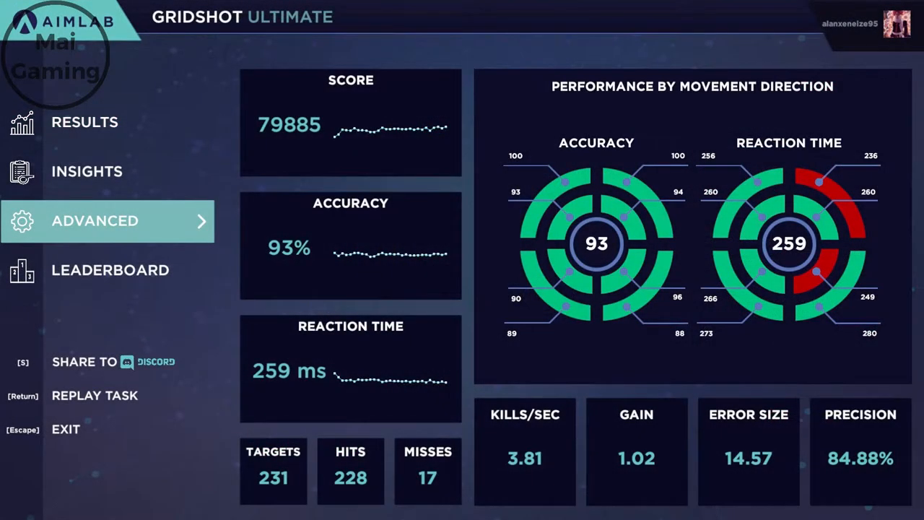
{"action": "left_click", "coordinate": [95, 395]}
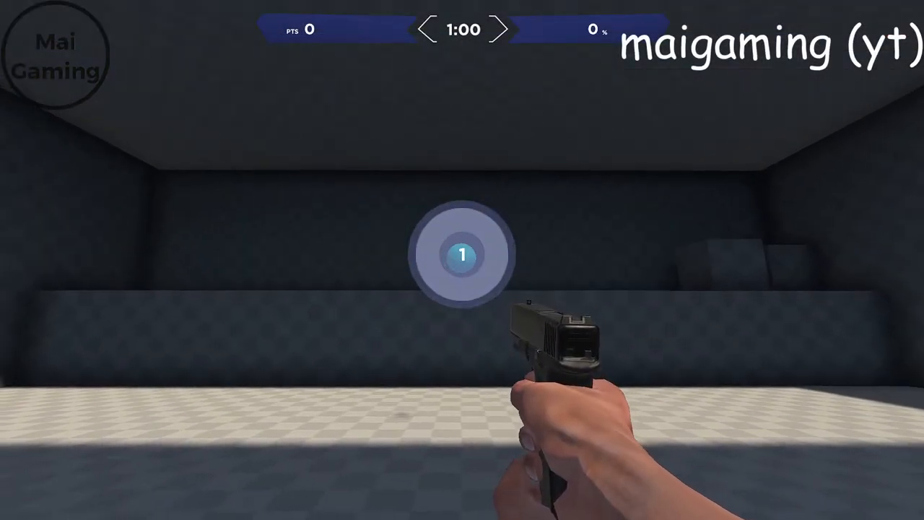
Shoot the centre orb and spawned orbs to reach 13,355 points, then pause
{"action": "left_click", "coordinate": [462, 256]}
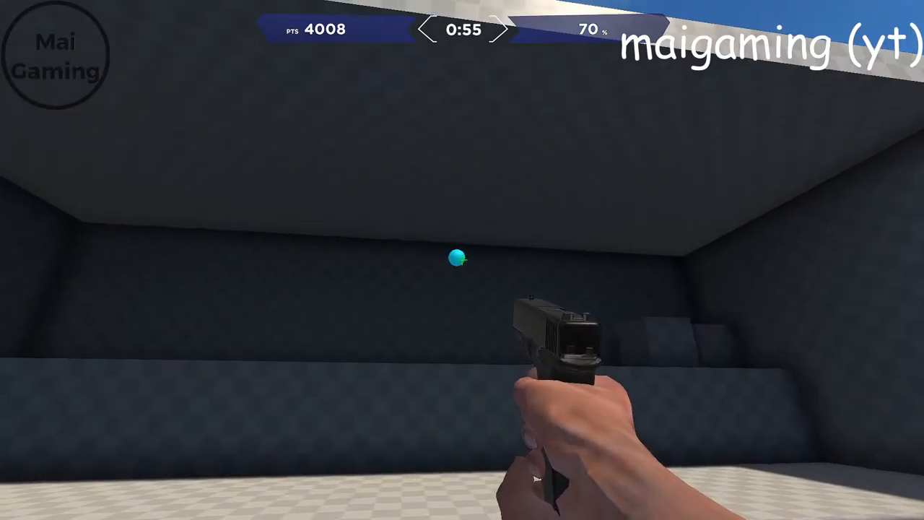
{"action": "left_click", "coordinate": [463, 260]}
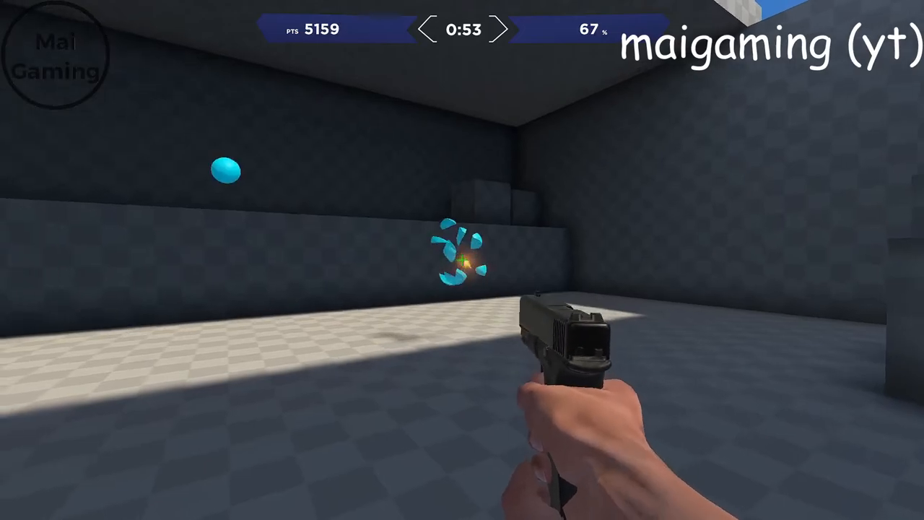
{"action": "left_click", "coordinate": [463, 260]}
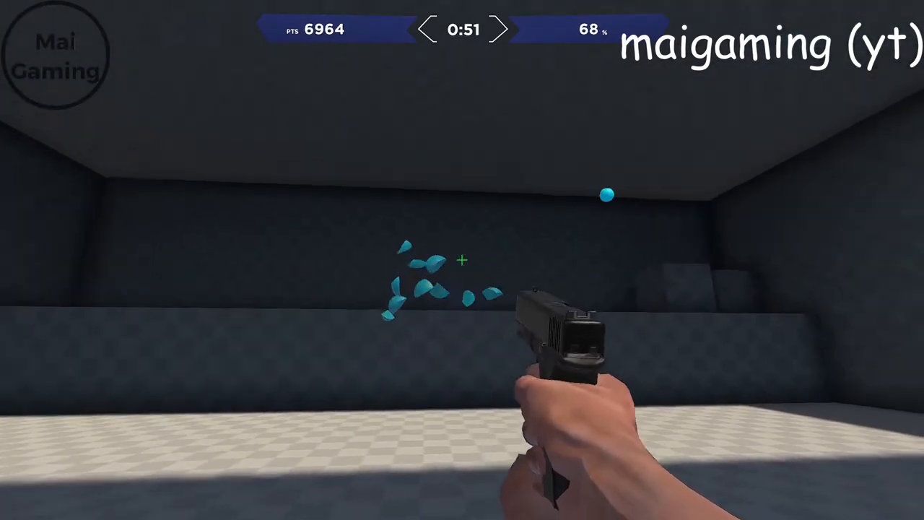
{"action": "left_click", "coordinate": [462, 260]}
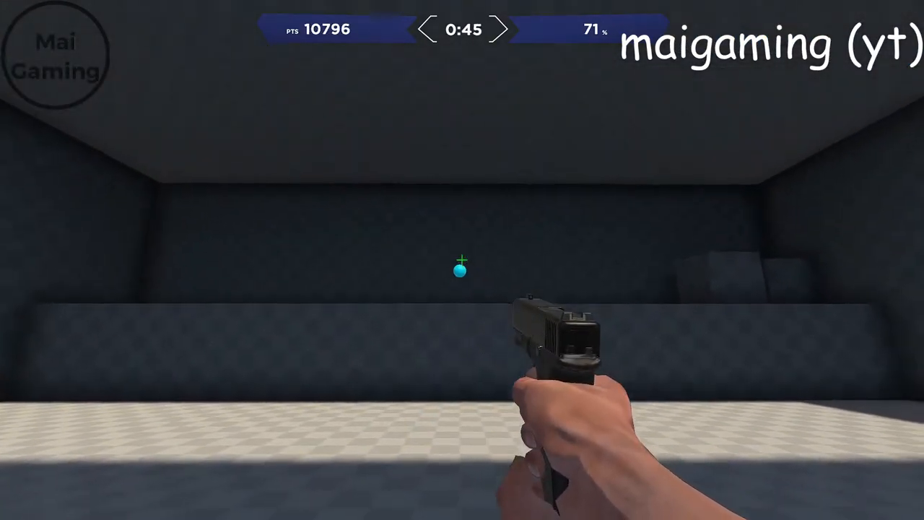
{"action": "left_click", "coordinate": [462, 259]}
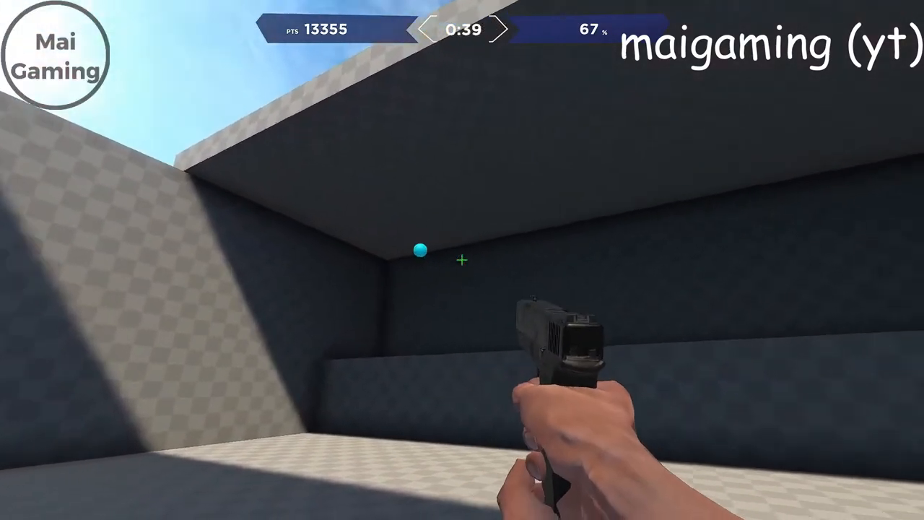
{"action": "key", "text": "Escape"}
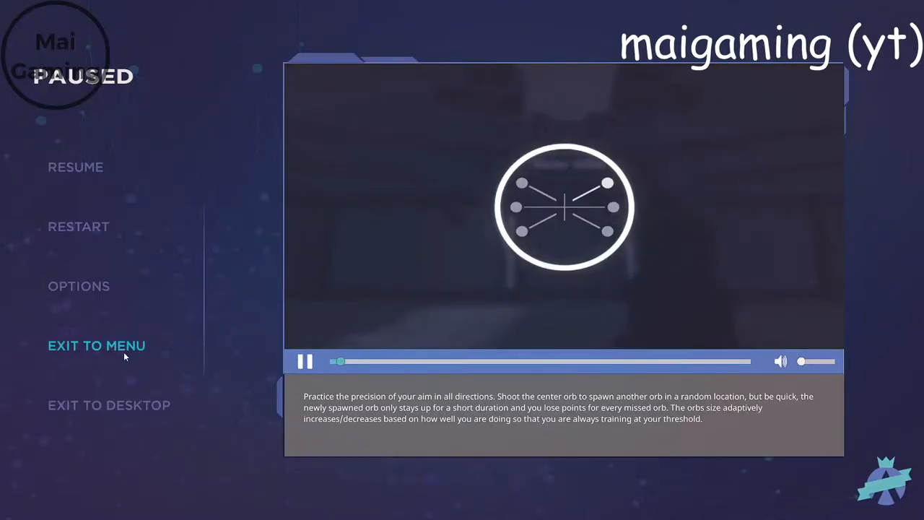
Exit the paused round, scroll the Training tasks, and open controls settings (Valorant, 0.99)
{"action": "left_click", "coordinate": [96, 345]}
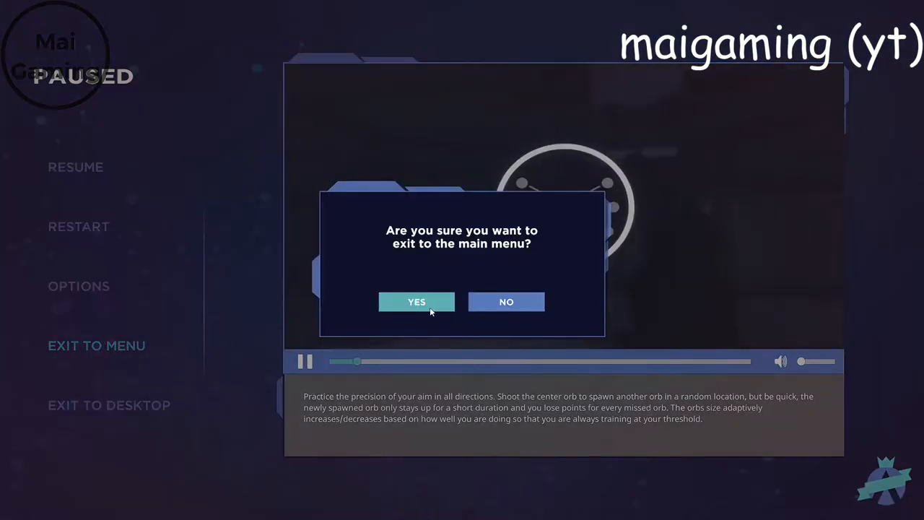
{"action": "left_click", "coordinate": [416, 301]}
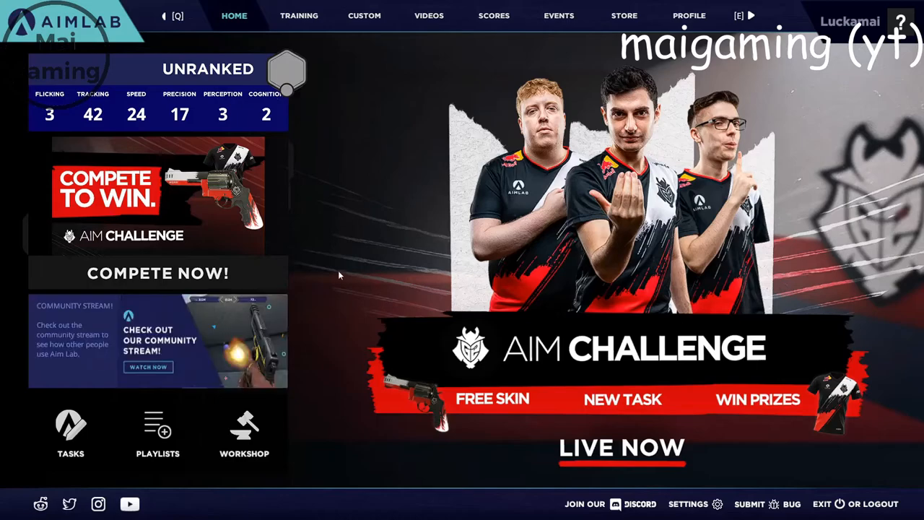
{"action": "left_click", "coordinate": [299, 15]}
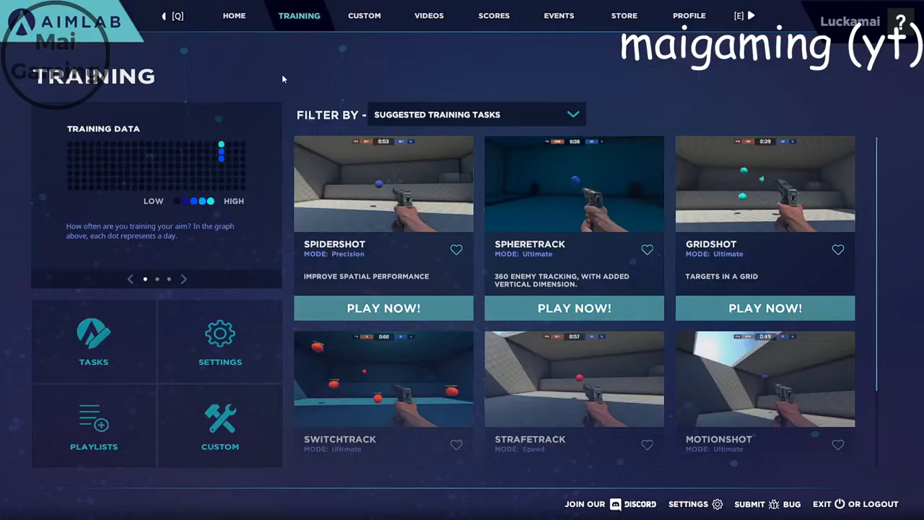
{"action": "scroll", "scroll_direction": "down", "scroll_amount": 3}
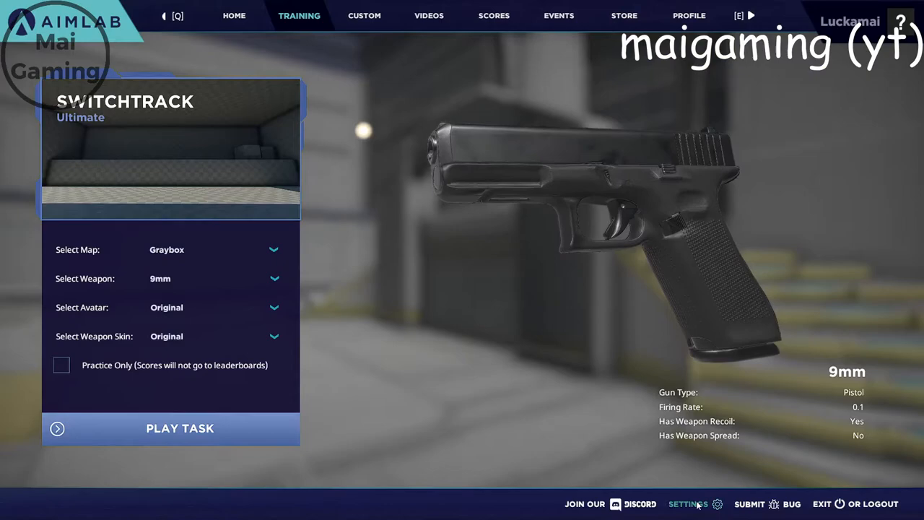
{"action": "left_click", "coordinate": [688, 503]}
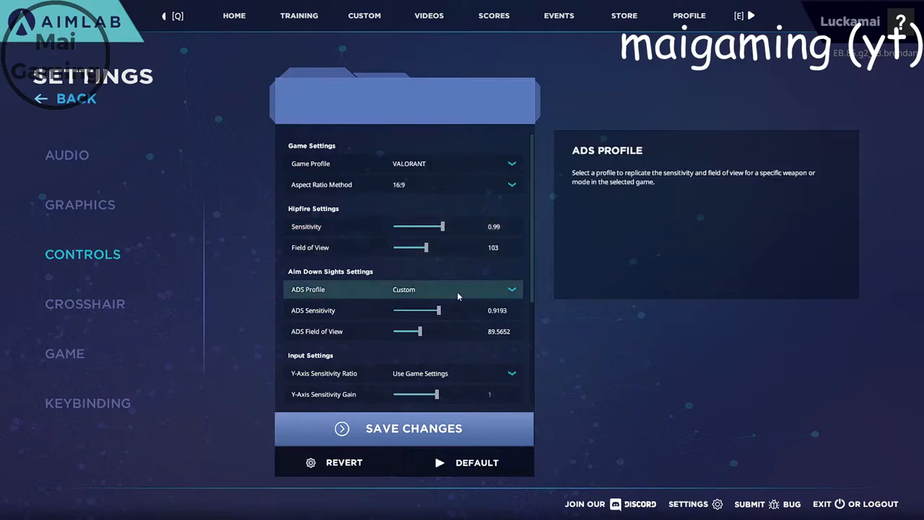
Lengthen and enlarge the crosshair sliders and raise red and blue to 255
{"action": "scroll", "scroll_direction": "down", "scroll_amount": 3}
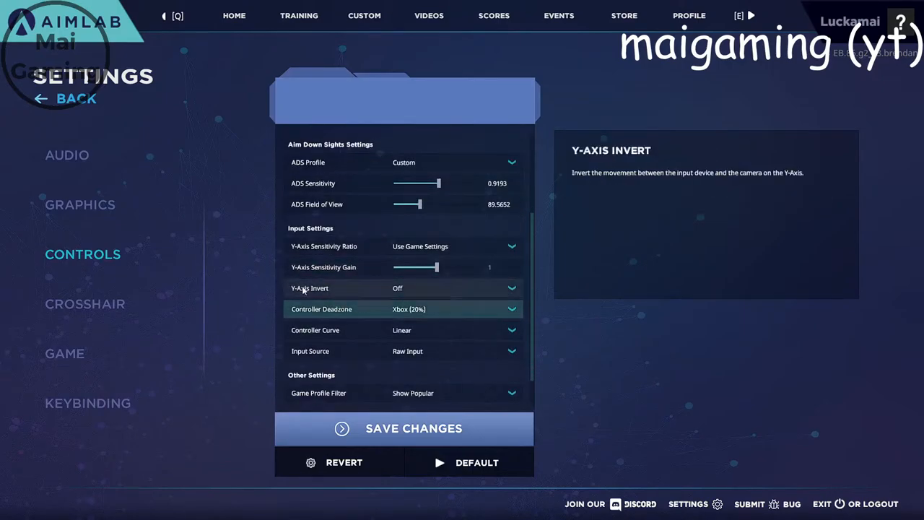
{"action": "left_click", "coordinate": [86, 303]}
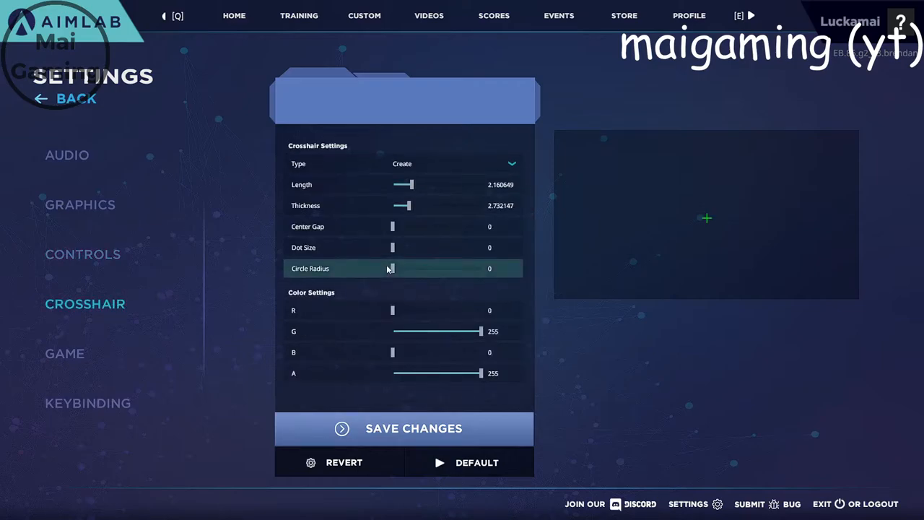
{"action": "left_click_drag", "start_coordinate": [404, 184], "coordinate": [422, 184]}
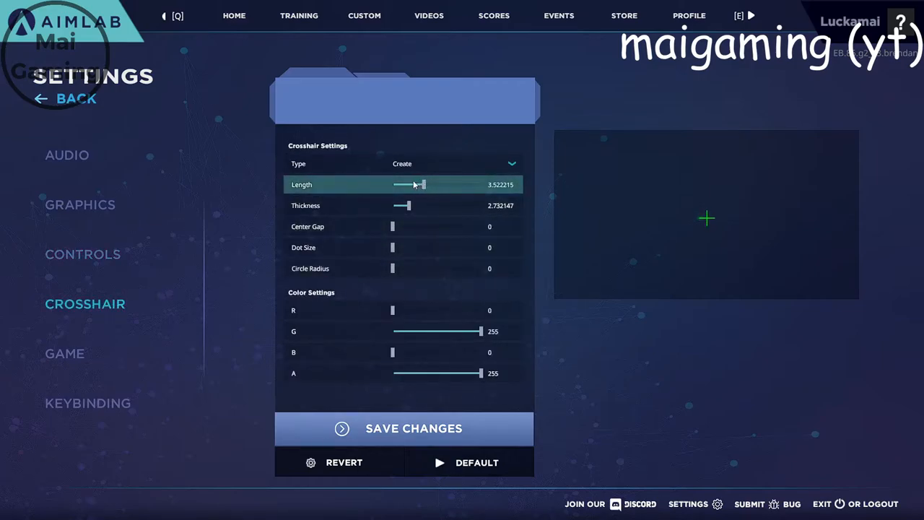
{"action": "left_click_drag", "start_coordinate": [404, 205], "coordinate": [479, 205]}
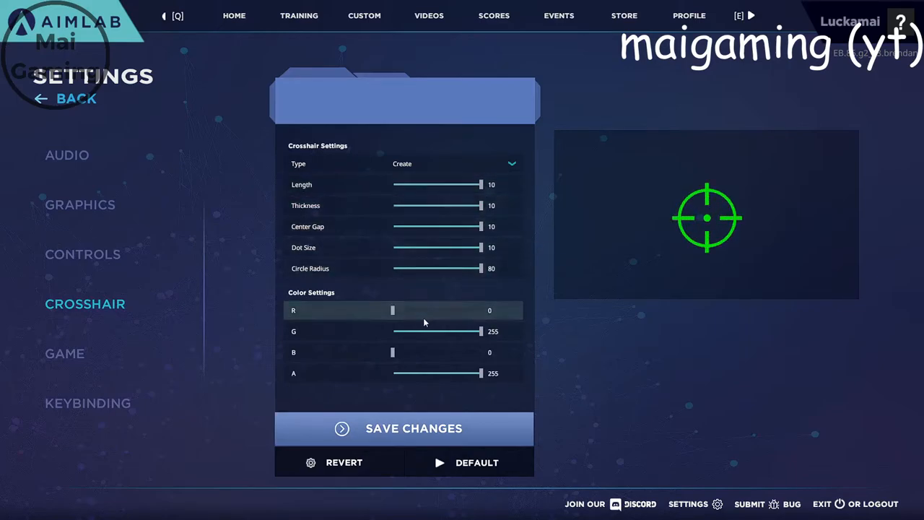
{"action": "left_click_drag", "start_coordinate": [393, 310], "coordinate": [479, 310]}
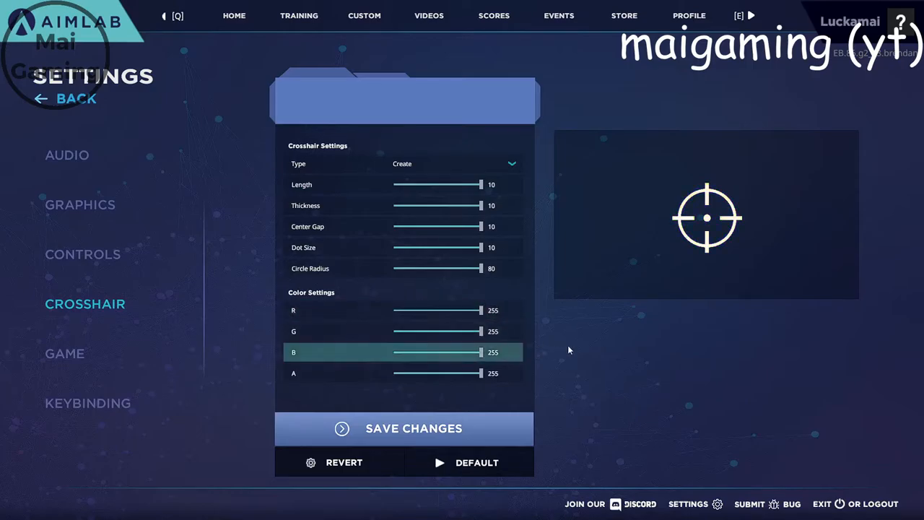
{"action": "left_click", "coordinate": [413, 428]}
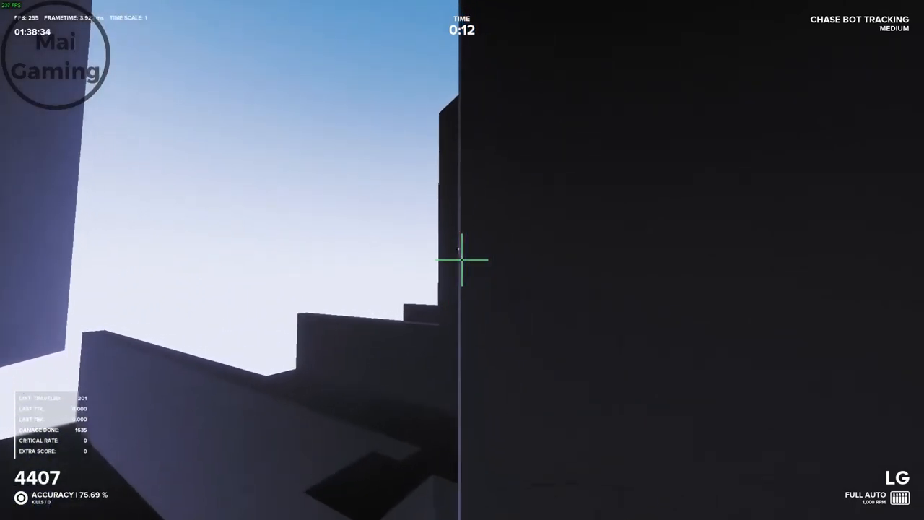
{"action": "mouse_move", "coordinate": [462, 260]}
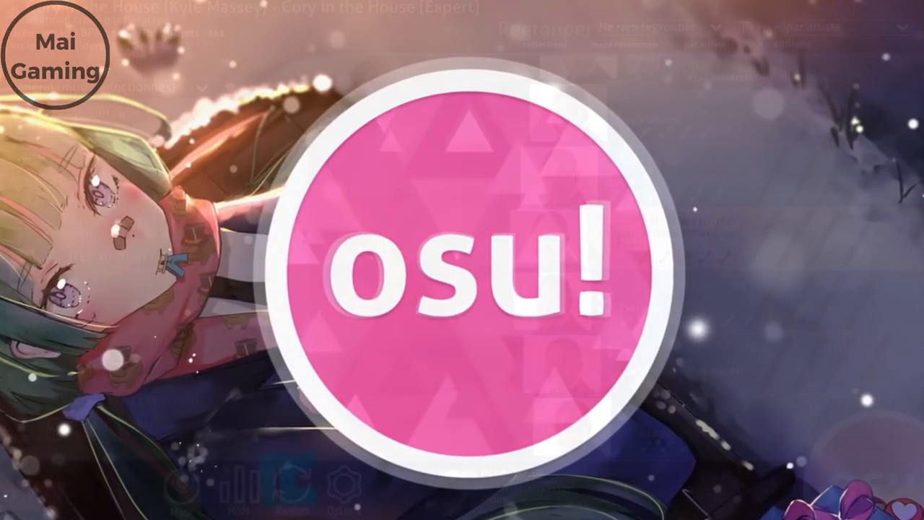
Select the osu! logo on the title screen to reveal the main menu
{"action": "left_click", "coordinate": [462, 260]}
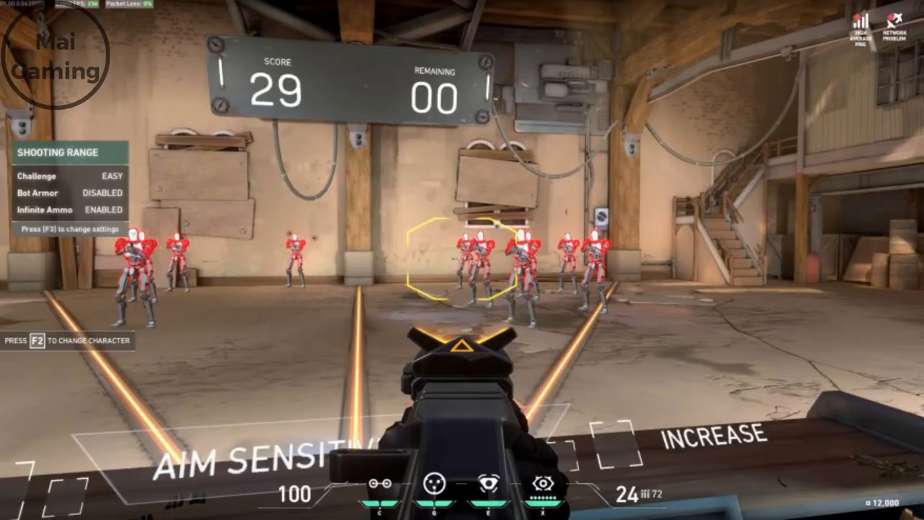
Shoot the range bots, then search 'aim trainer' and open the 3D Aim Trainer site
{"action": "left_click", "coordinate": [462, 259]}
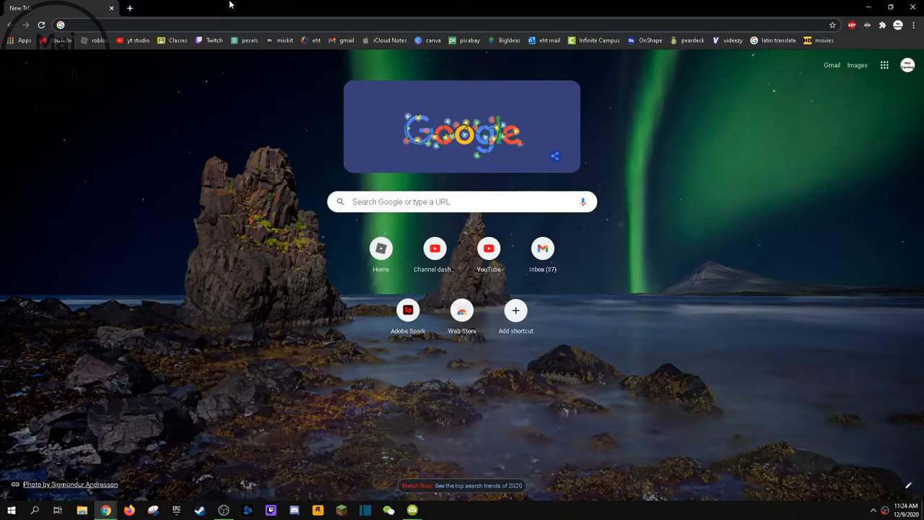
{"action": "type", "text": "aim trainer"}
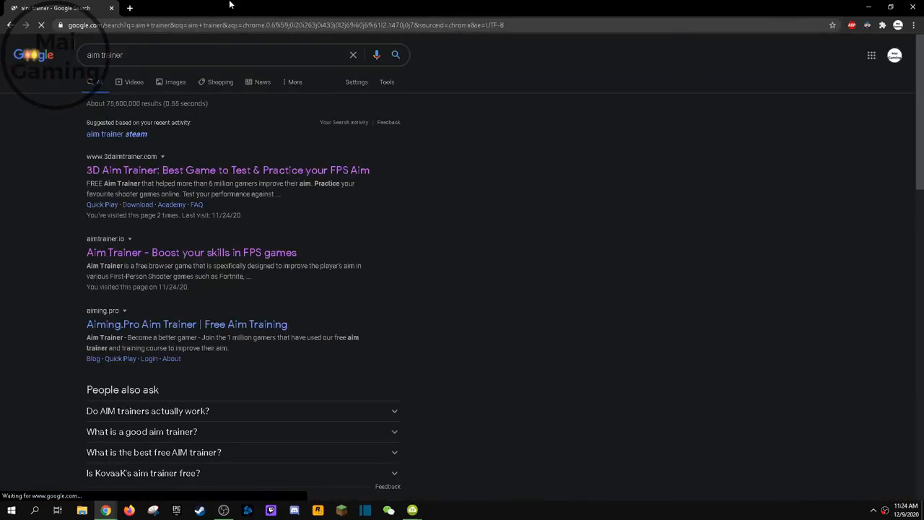
{"action": "left_click", "coordinate": [227, 170]}
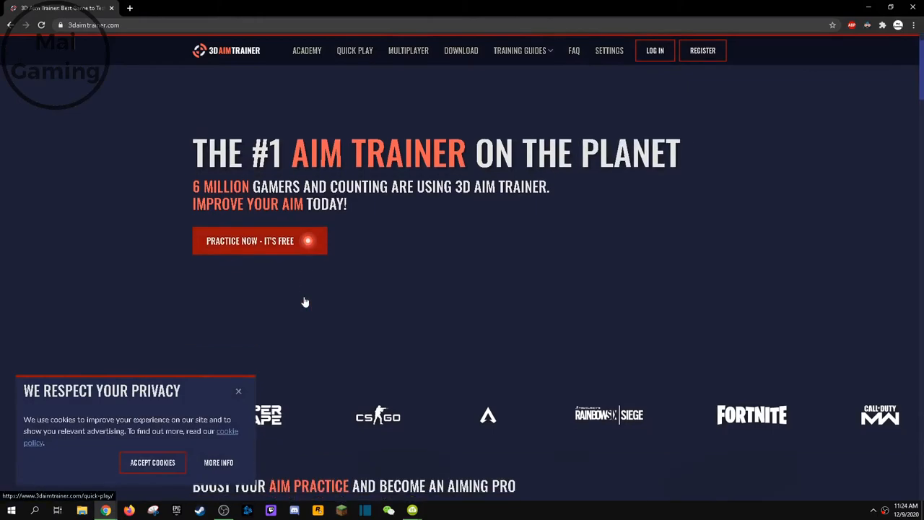
Start 3D Aim Trainer's free browser practice via 'Practice Now - It's Free'
{"action": "left_click", "coordinate": [250, 240]}
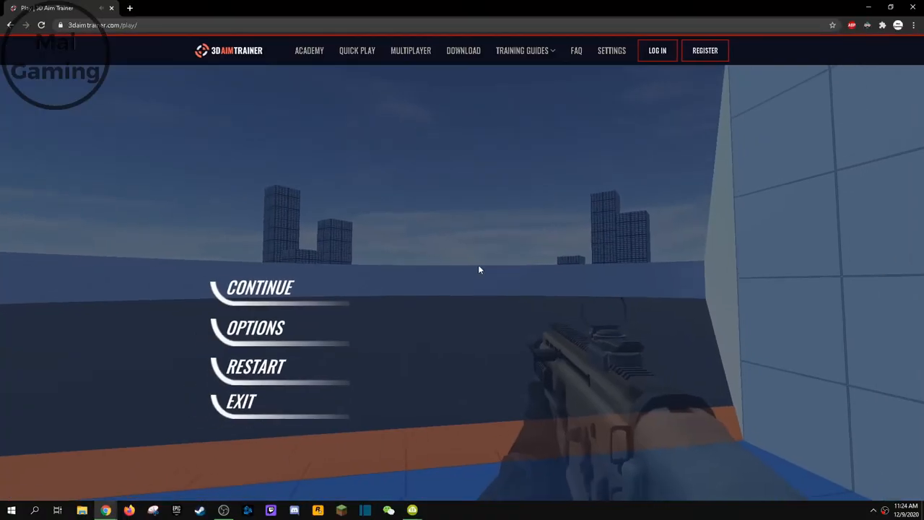
{"action": "mouse_move", "coordinate": [410, 51]}
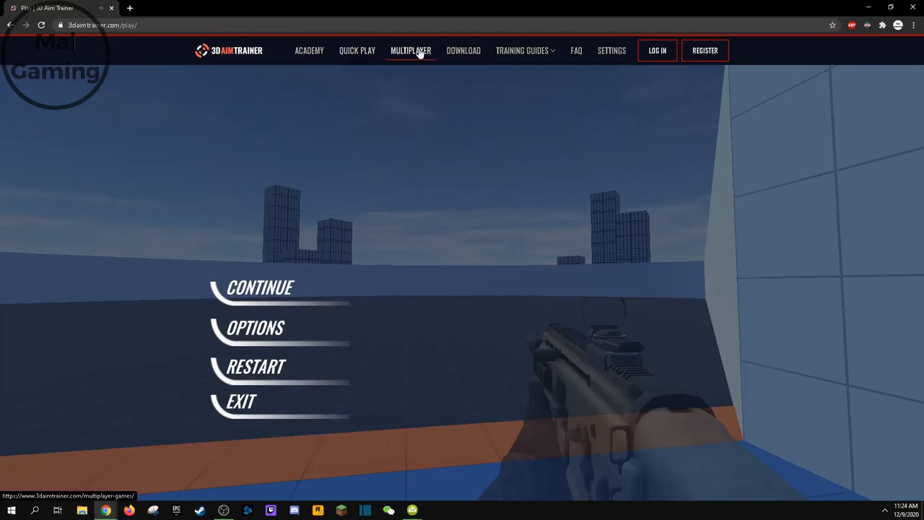
{"action": "mouse_move", "coordinate": [253, 329]}
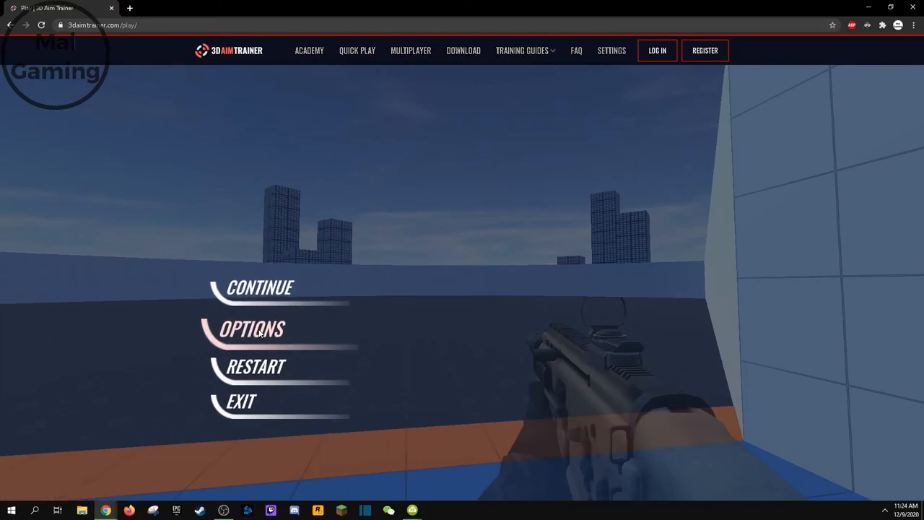